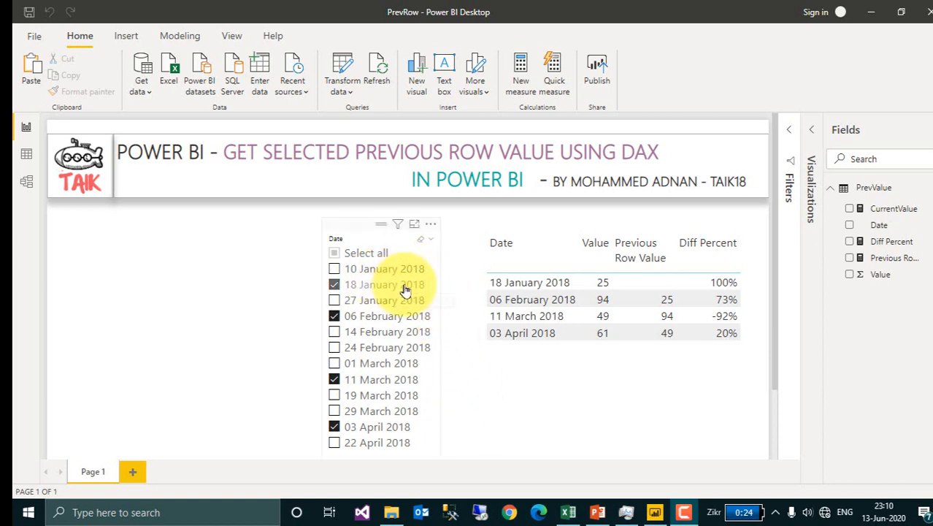
{"action": "mouse_move", "coordinate": [396, 315]}
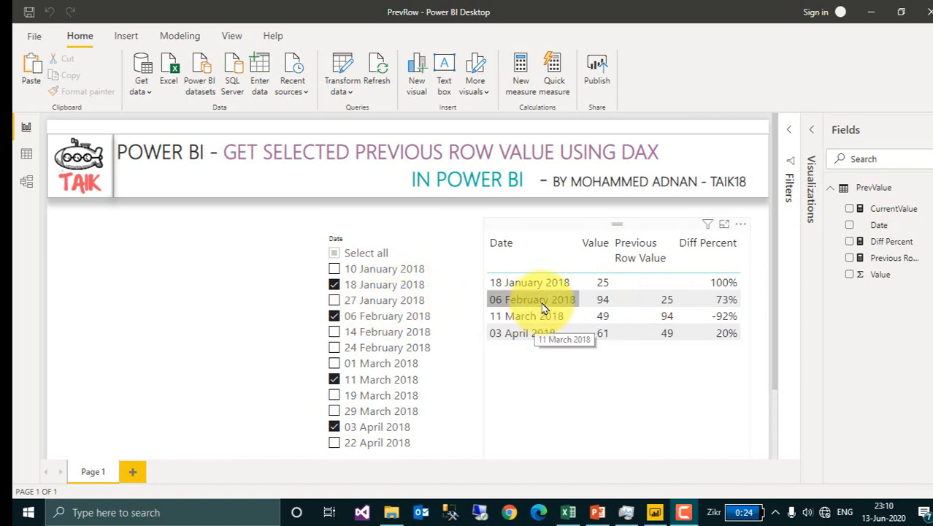
Clear the date slicer selections so the table lists every date's previous value and percent difference
{"action": "left_click", "coordinate": [526, 316]}
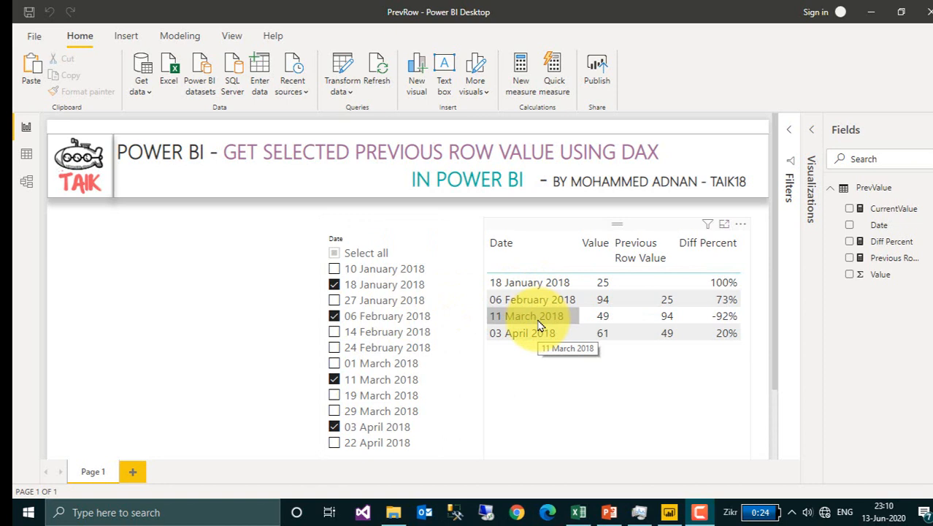
{"action": "mouse_move", "coordinate": [601, 316]}
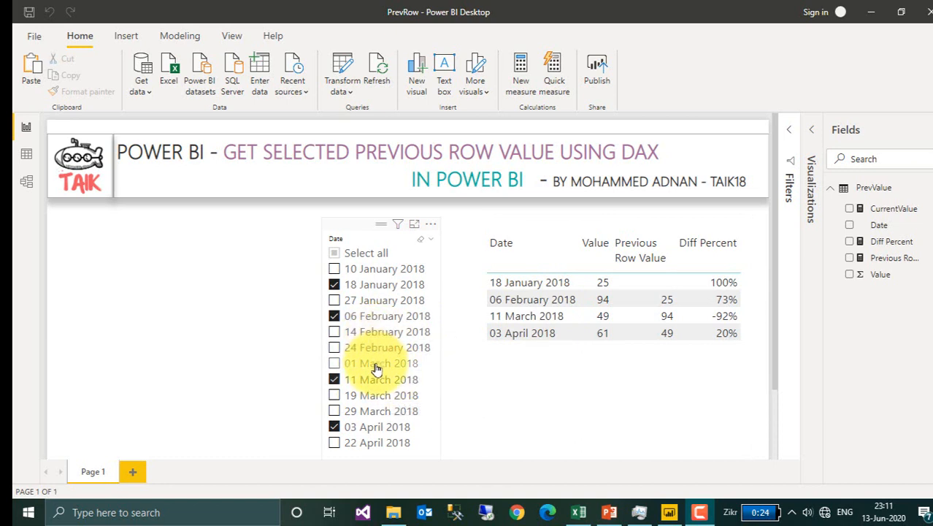
{"action": "mouse_move", "coordinate": [383, 371]}
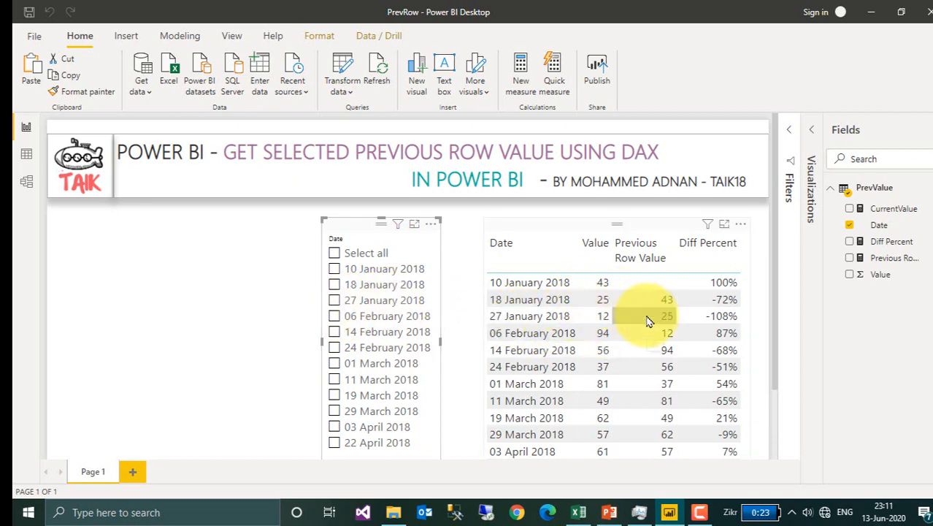
Scroll through the PrevValue source table's twelve dated rows and values
{"action": "scroll", "scroll_direction": "down", "scroll_amount": 3}
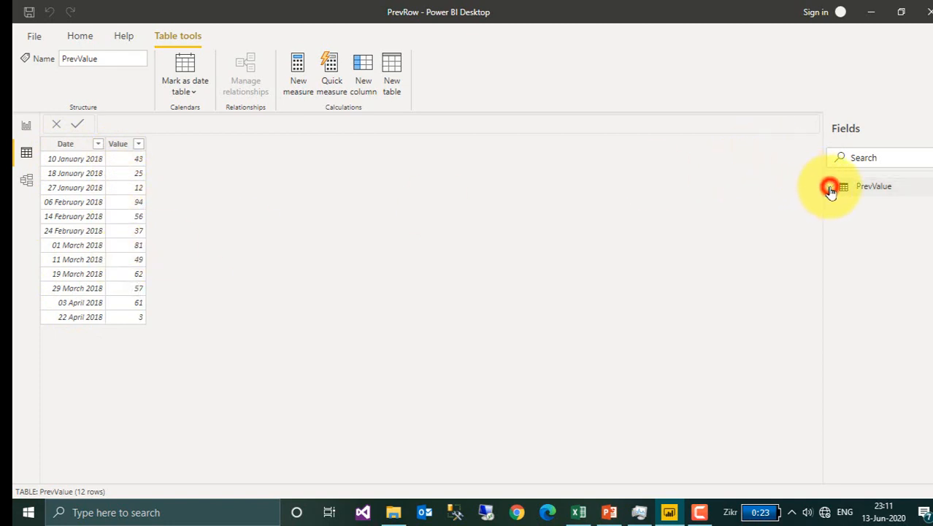
View the CurrentValue sum measure, then the full Previous Row Value DAX formula
{"action": "left_click", "coordinate": [844, 186]}
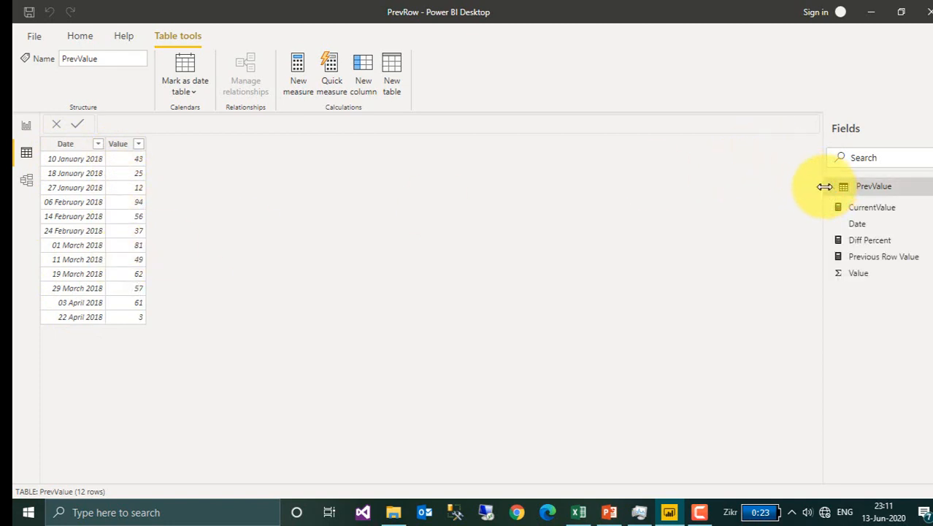
{"action": "left_click", "coordinate": [872, 208]}
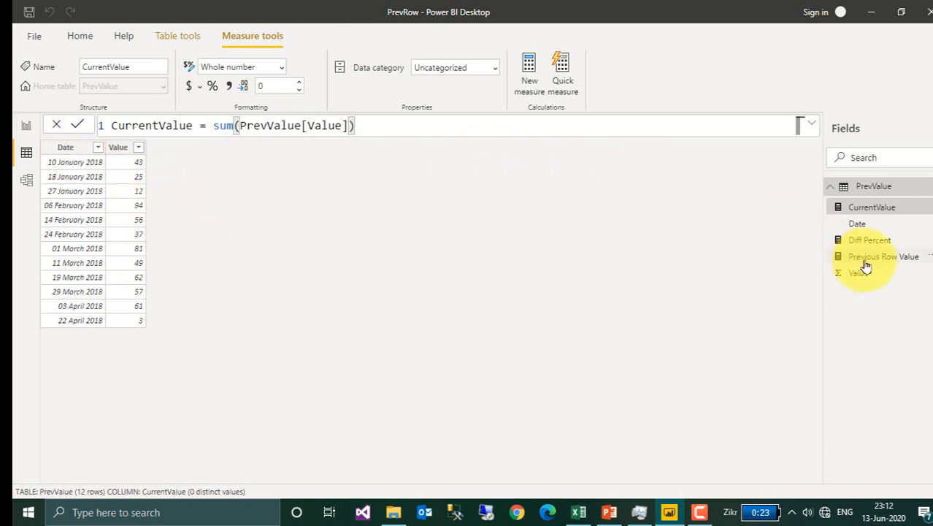
{"action": "left_click", "coordinate": [884, 257]}
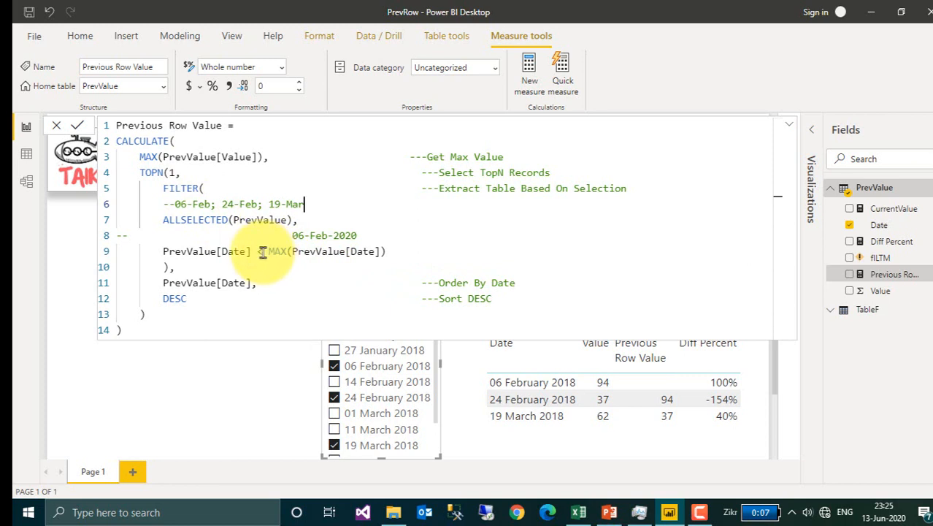
Edit the formula comments to read 06-Feb; 24-Feb with 06-Feb-2020 and 24-Feb-2020 notes
{"action": "type", "text": "<"}
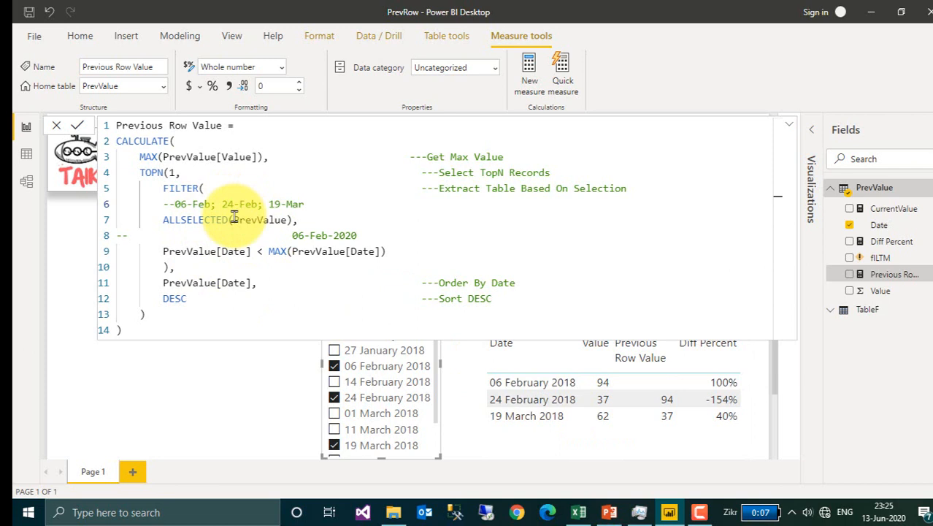
{"action": "double_click", "coordinate": [284, 205]}
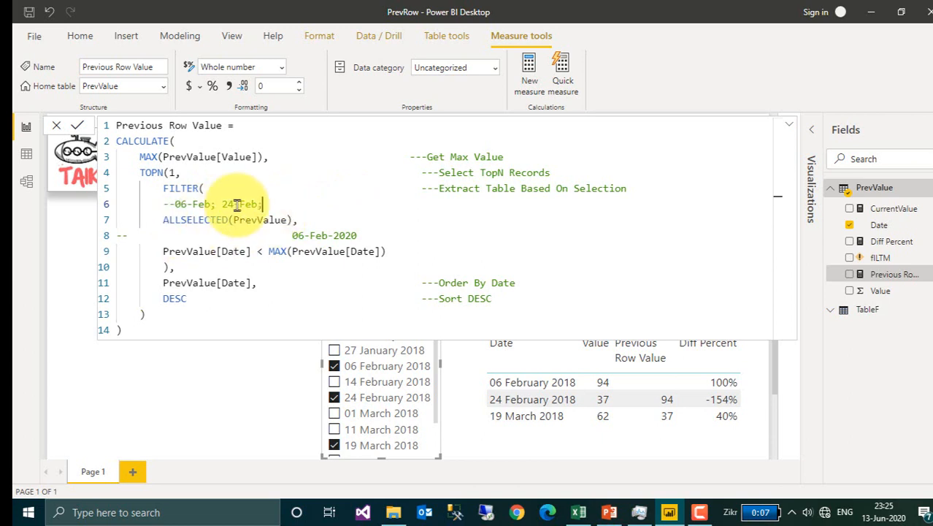
{"action": "left_click", "coordinate": [532, 400]}
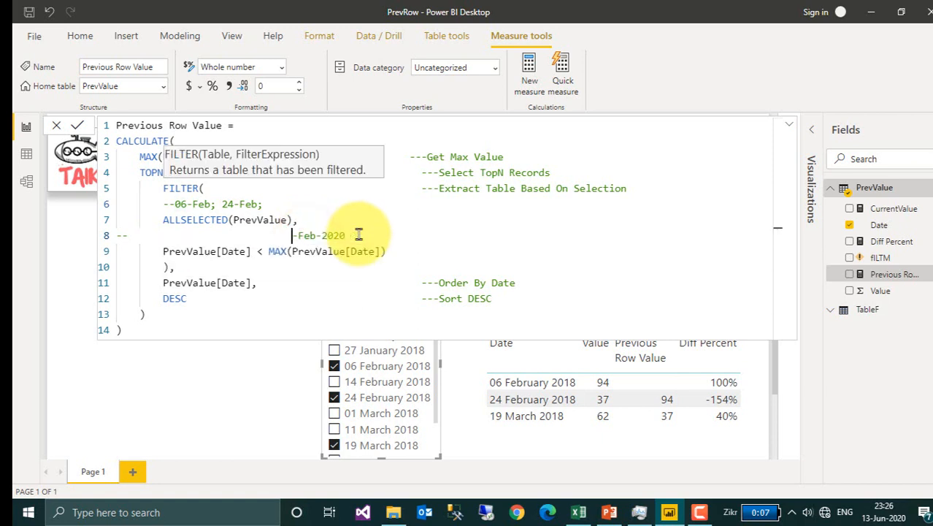
{"action": "type", "text": "24"}
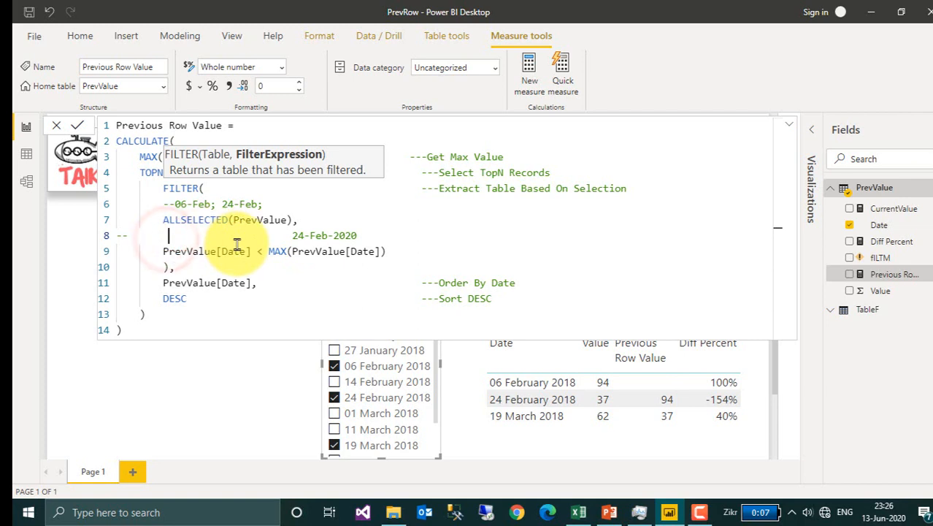
{"action": "type", "text": "06-Feb-"}
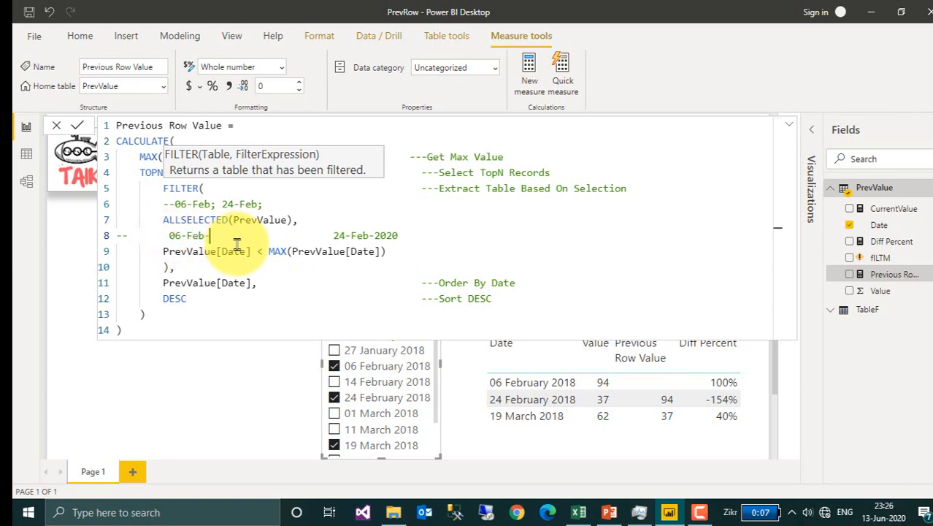
{"action": "type", "text": "2020"}
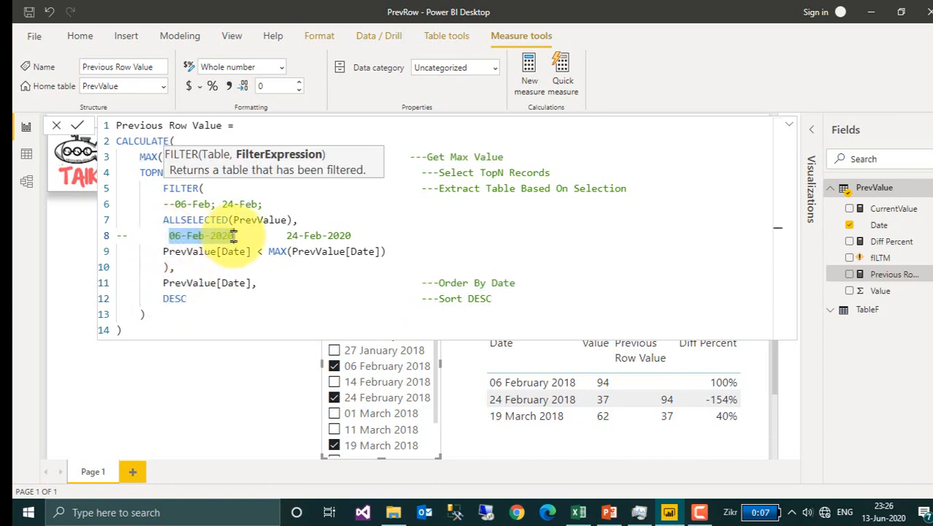
{"action": "left_click", "coordinate": [216, 236]}
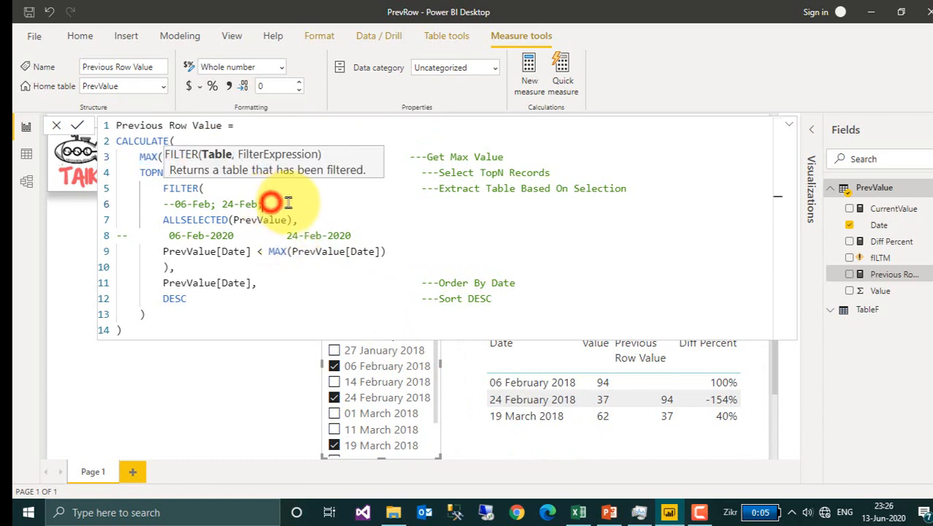
Add 19-Mar to the comments, then remove the date comments leaving the clean CALCULATE/TOPN measure
{"action": "type", "text": "19-Mar"}
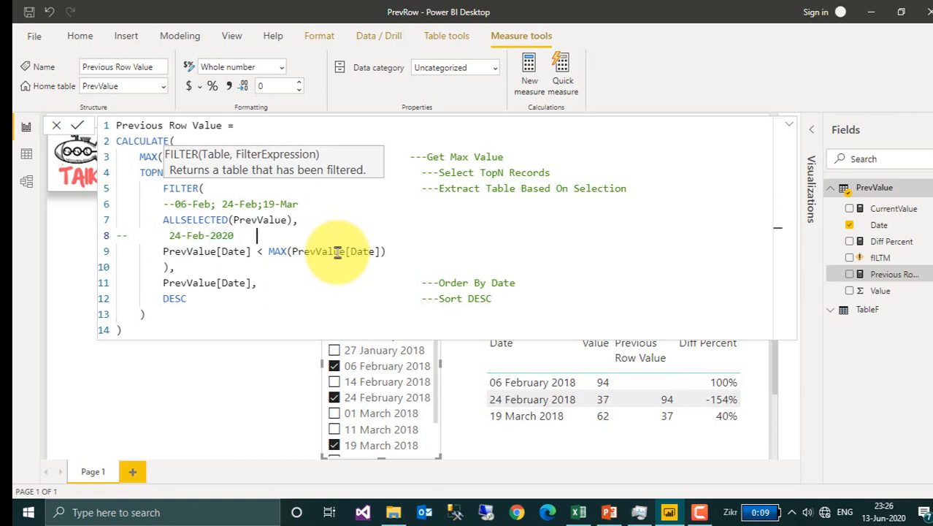
{"action": "type", "text": "19-M"}
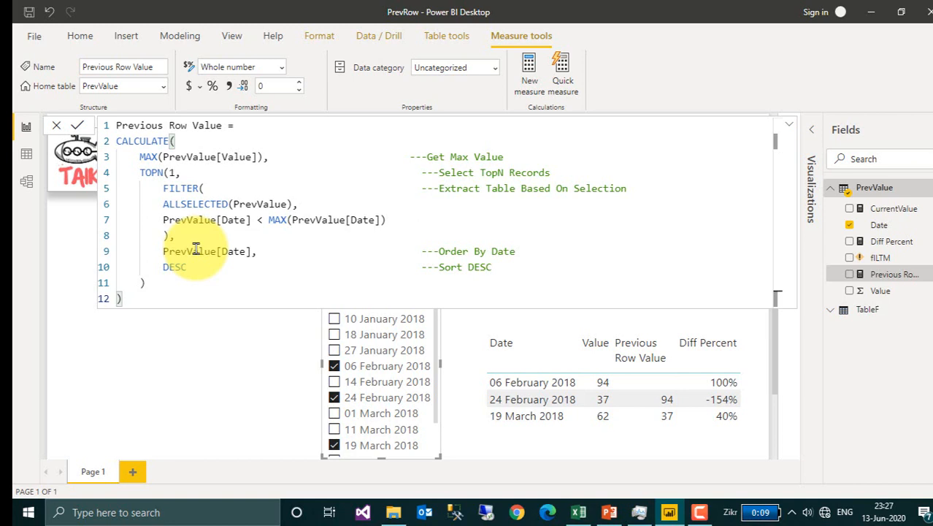
{"action": "mouse_move", "coordinate": [215, 261]}
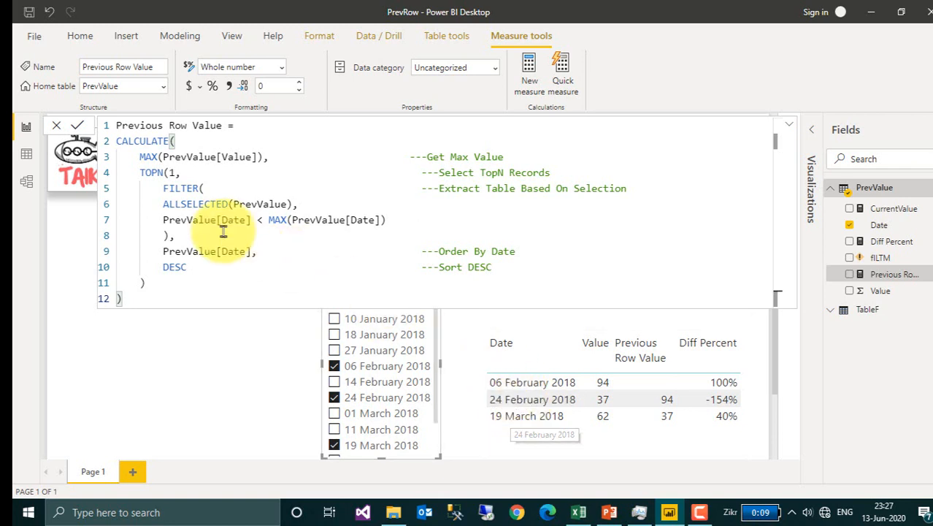
{"action": "mouse_move", "coordinate": [397, 267]}
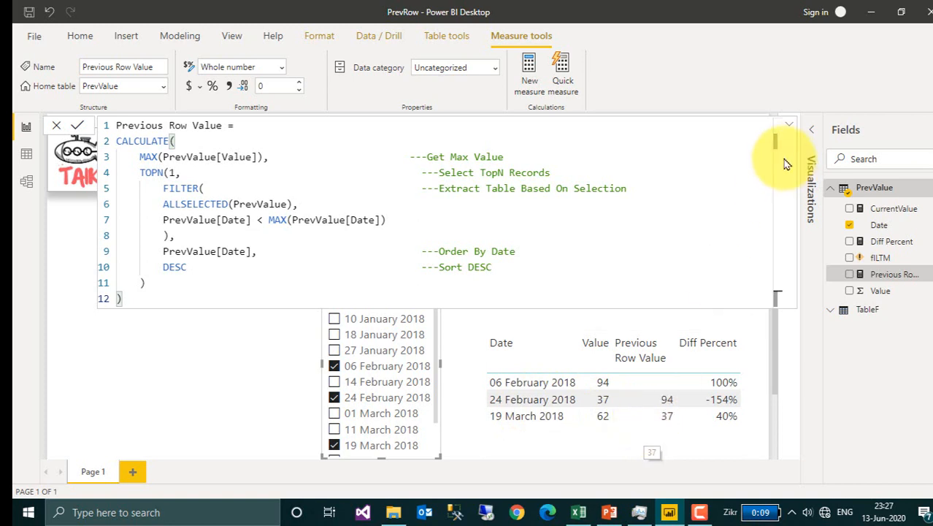
Collapse the formula bar and view the Diff Percent DIVIDE measure
{"action": "left_click", "coordinate": [891, 241]}
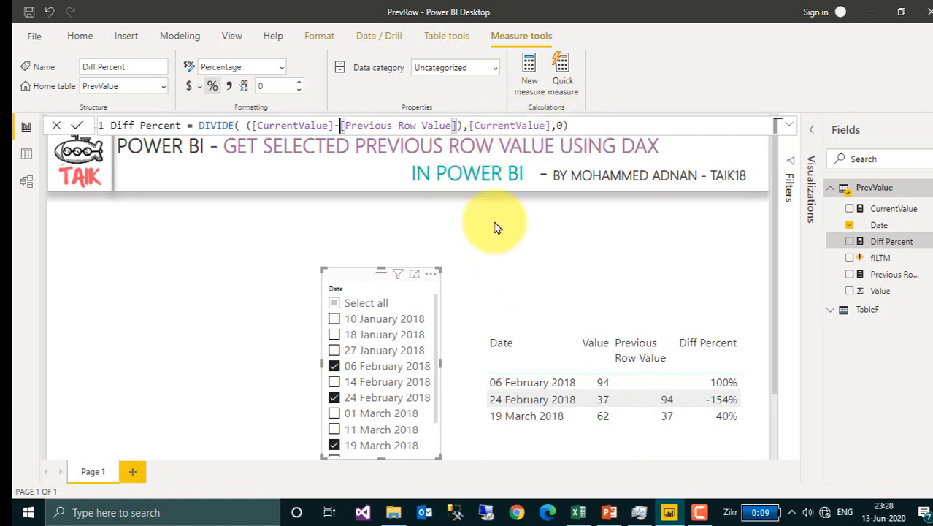
{"action": "mouse_move", "coordinate": [602, 400]}
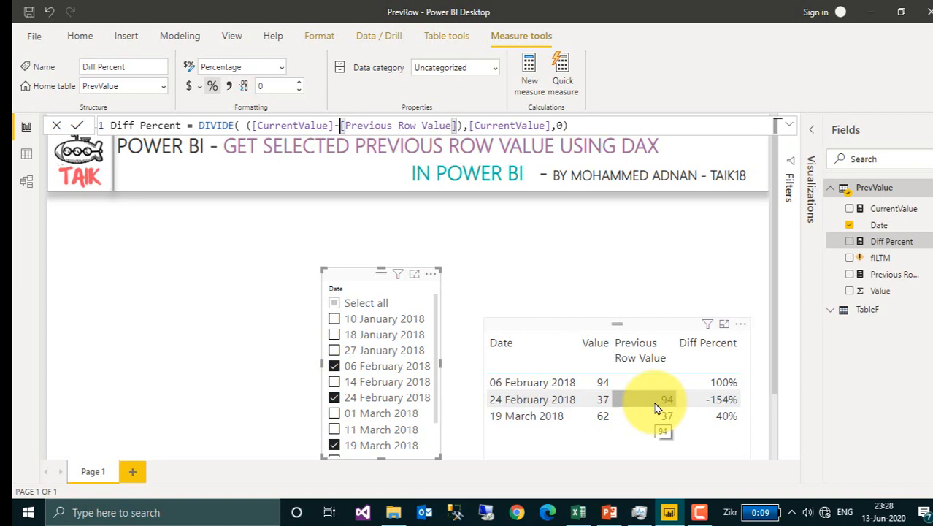
{"action": "mouse_move", "coordinate": [698, 406]}
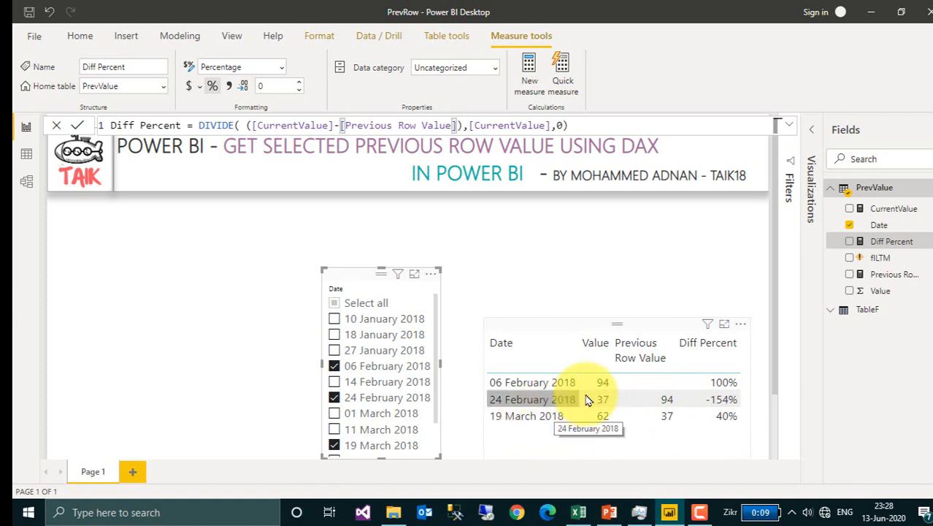
{"action": "mouse_move", "coordinate": [723, 424]}
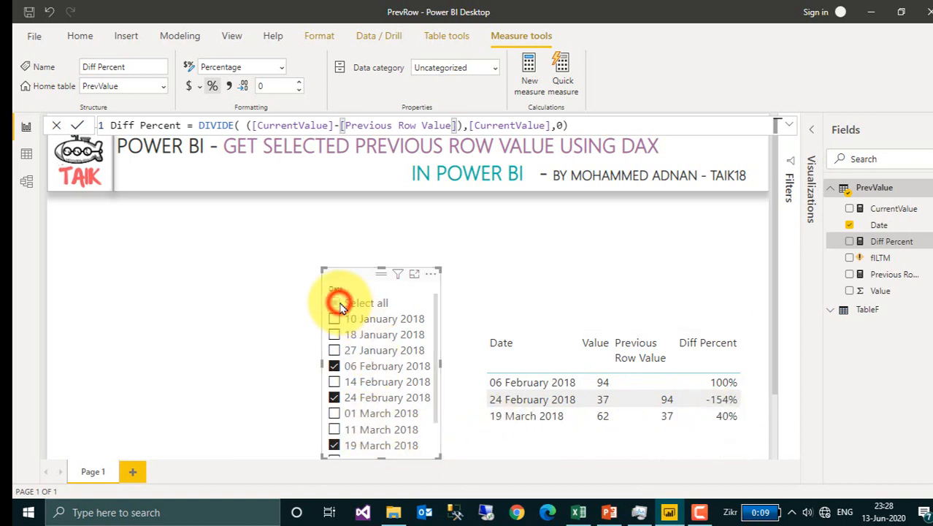
Select all dates in the slicer to show every row's previous value and percent difference
{"action": "left_click", "coordinate": [335, 302]}
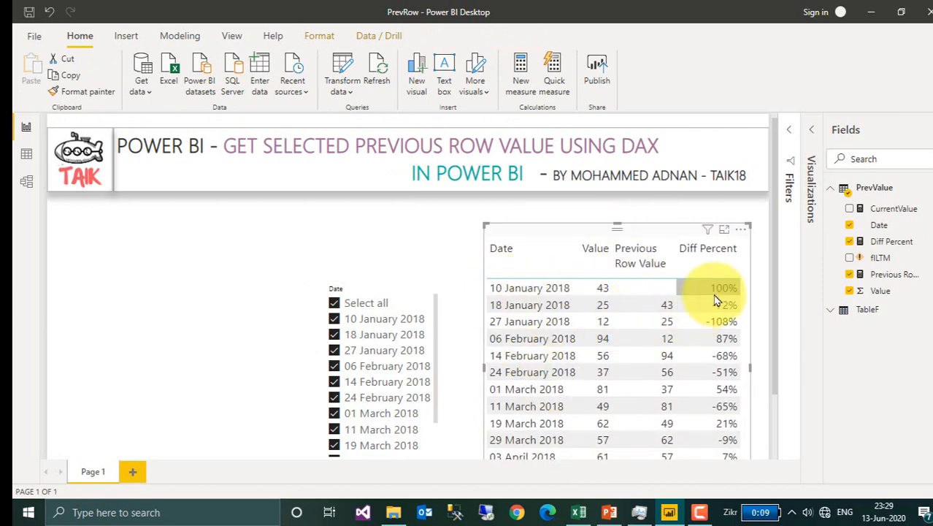
{"action": "mouse_move", "coordinate": [719, 329]}
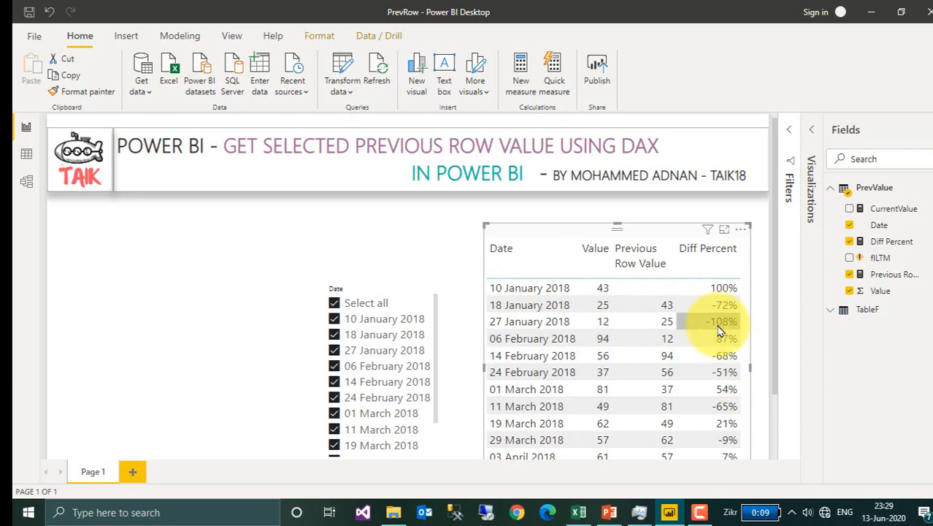